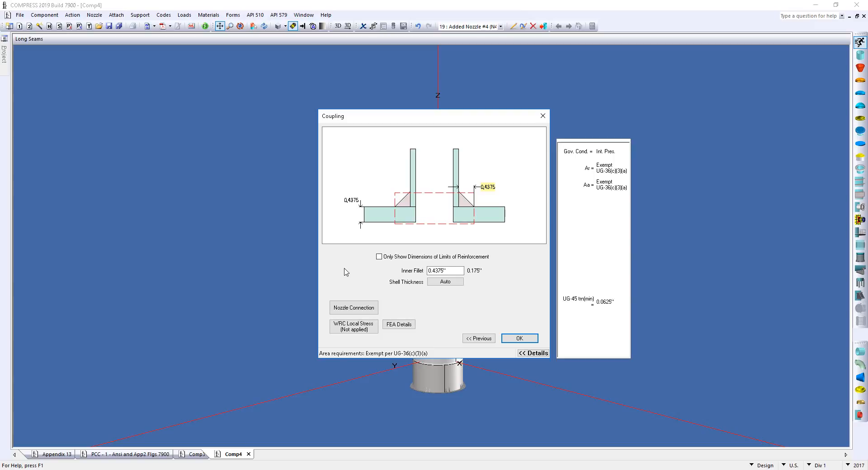
# Step: Confirm the Coupling dialog so nozzle N4 appears on the vessel shell alongside N1–N3
pyautogui.click(518, 338)
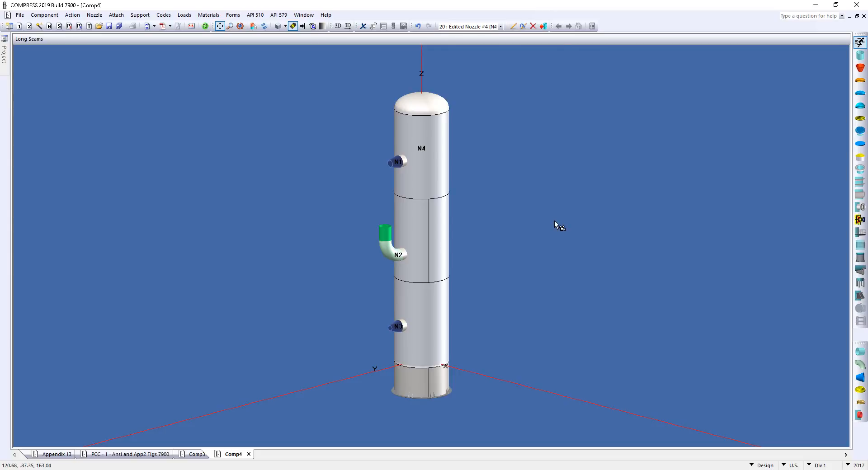